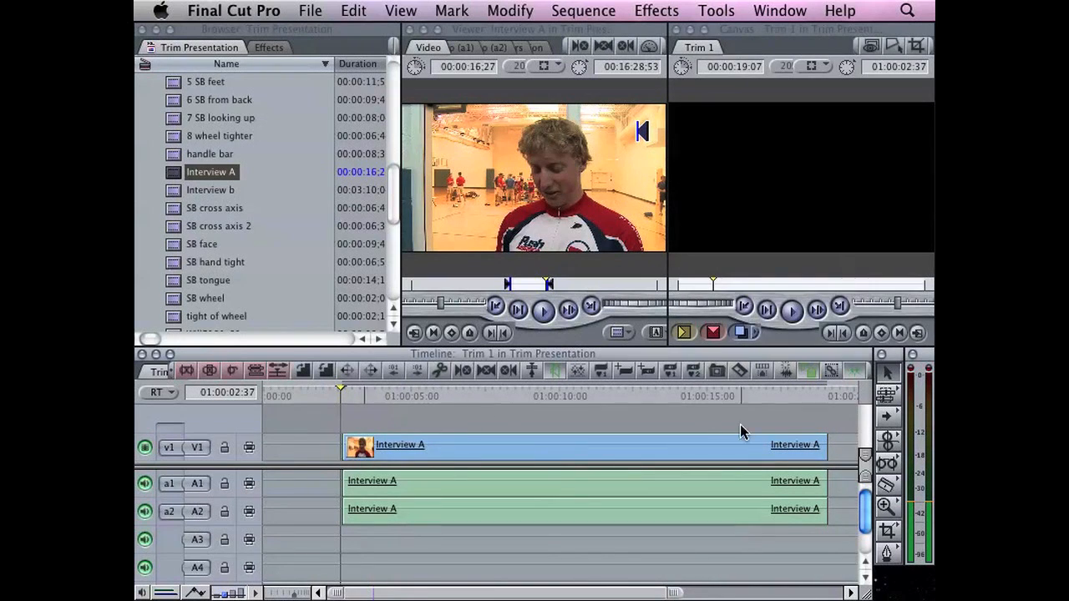
mouse_move(829, 381)
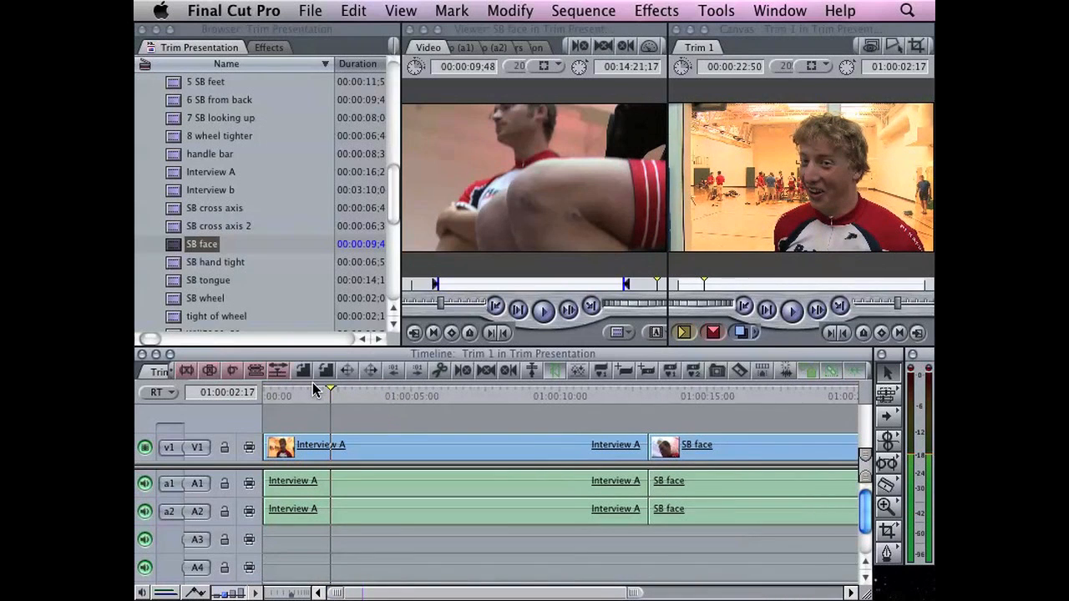
Restore the full Interview A clip and focus the cut between Interview A and SB face.
left_click(321, 444)
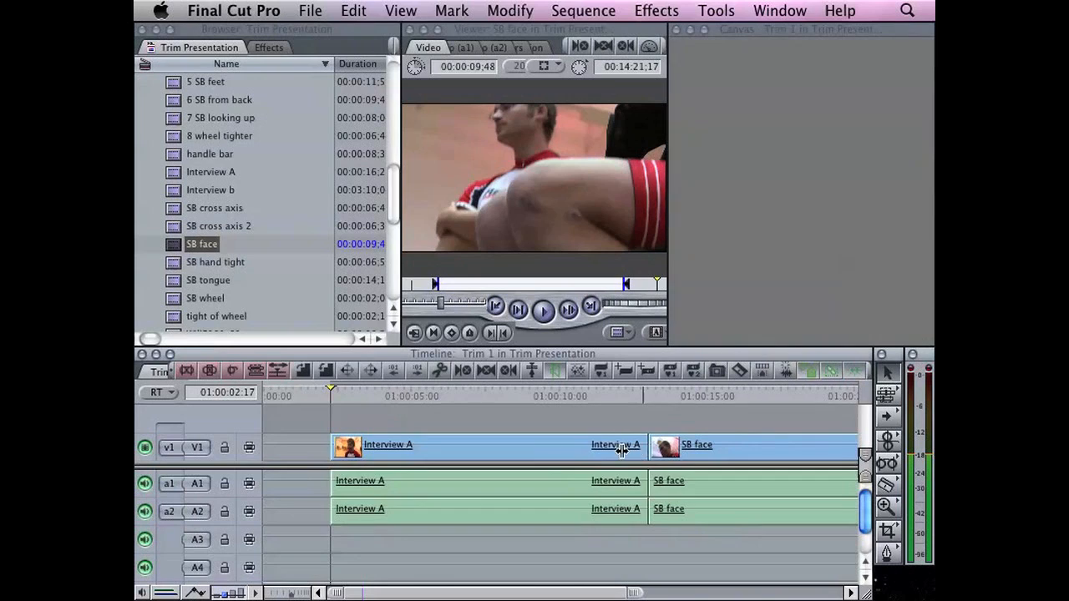
double_click(618, 445)
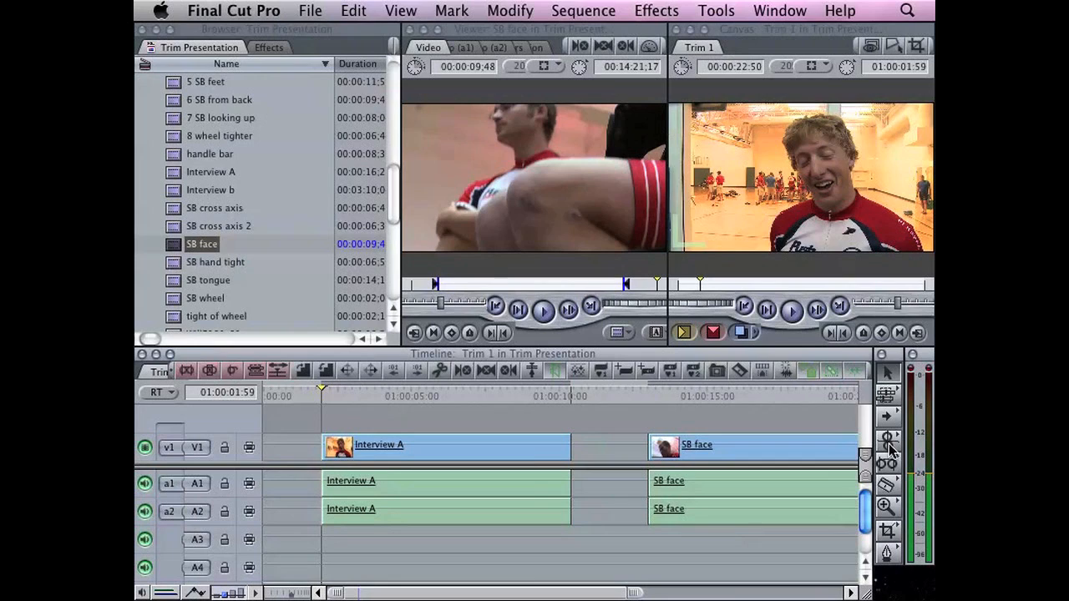
mouse_move(887, 441)
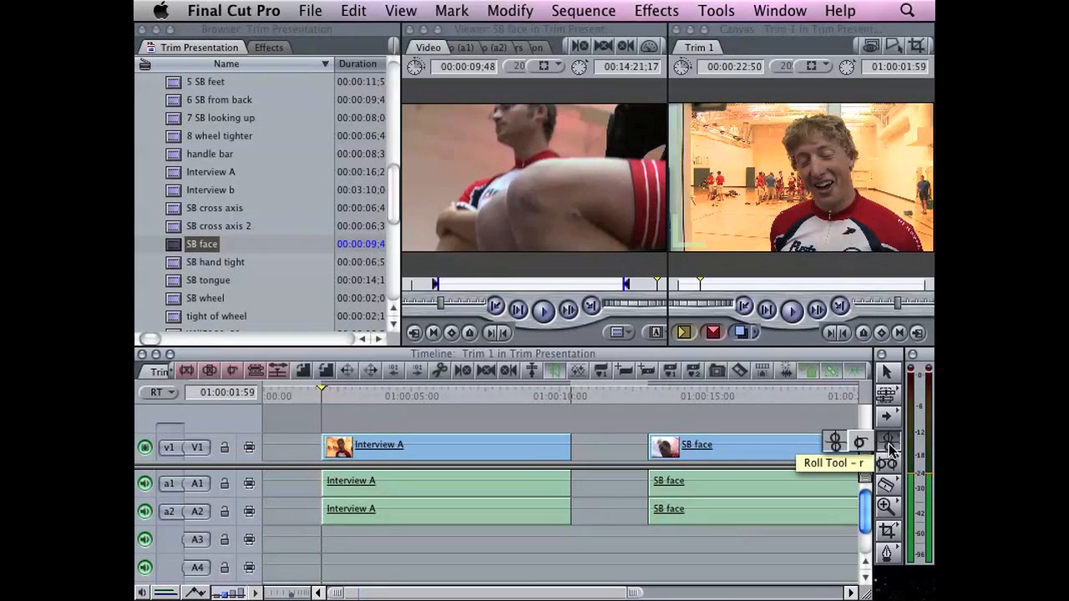
mouse_move(900, 386)
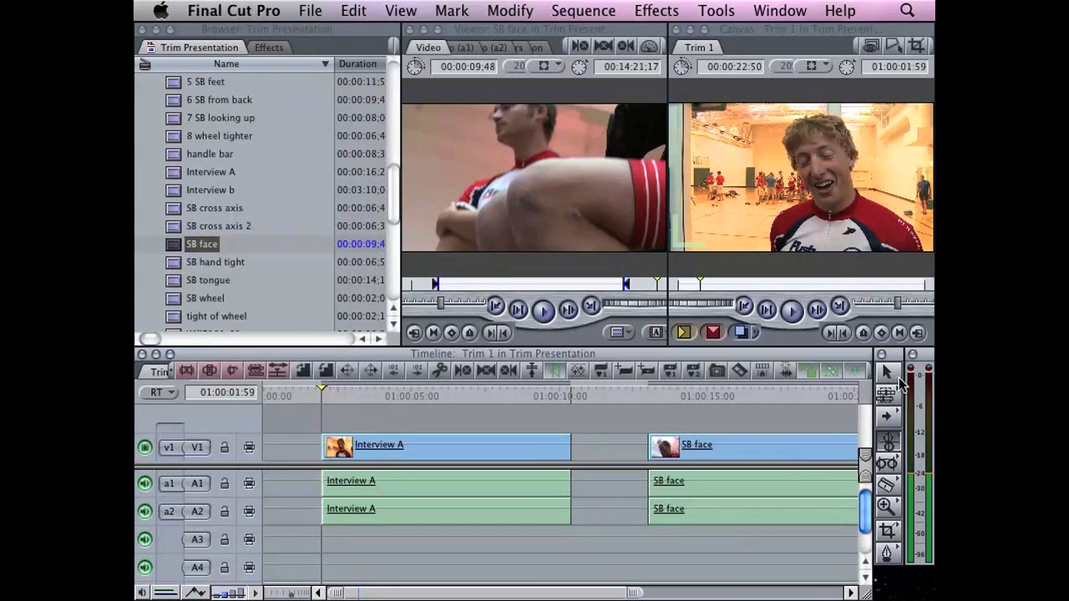
mouse_move(889, 441)
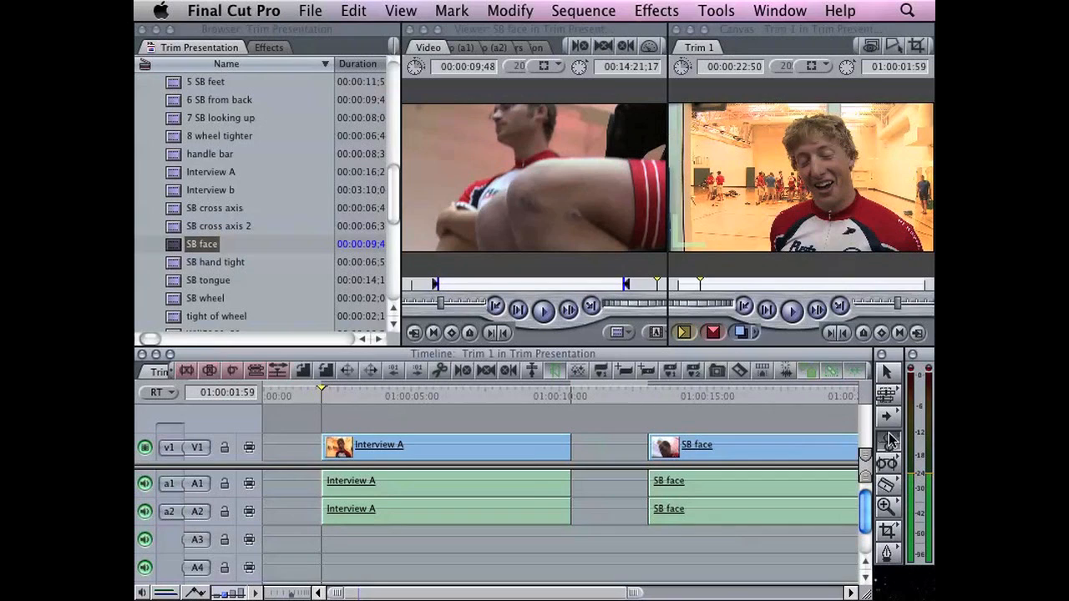
mouse_move(889, 459)
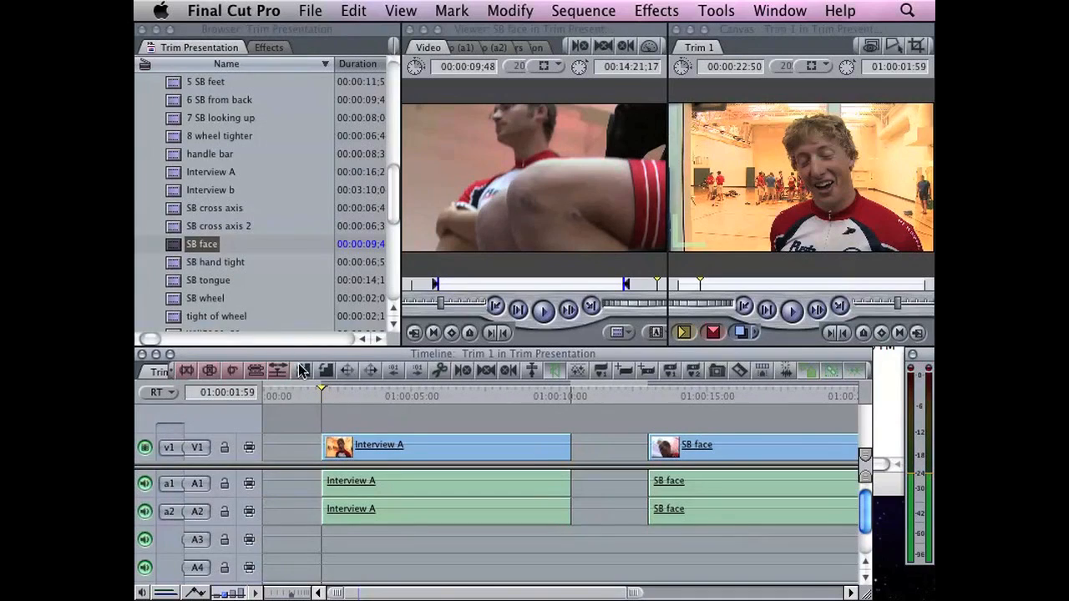
mouse_move(665, 381)
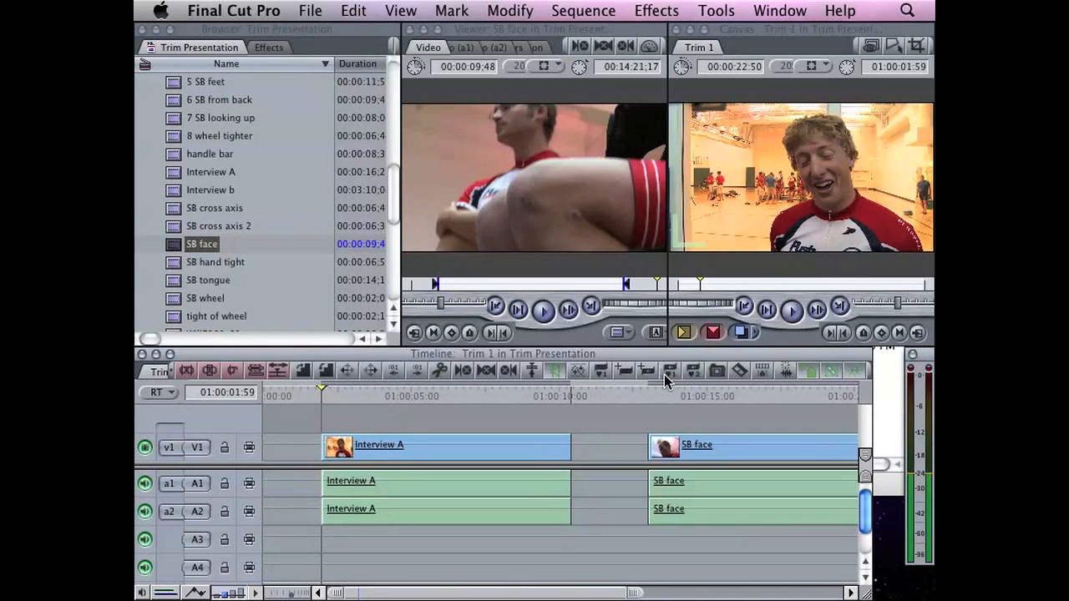
mouse_move(465, 380)
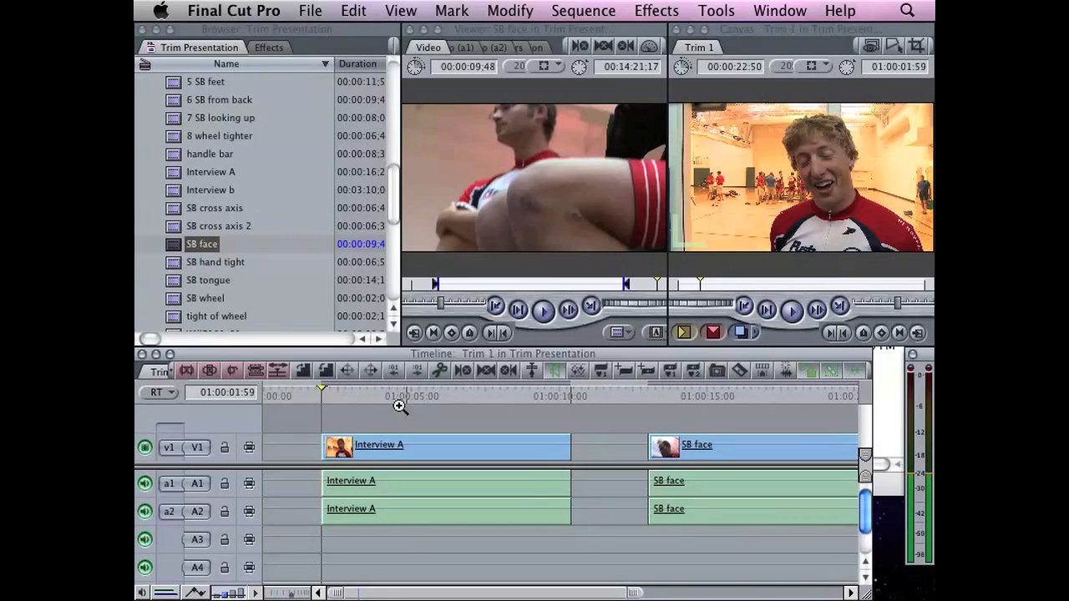
mouse_move(232, 357)
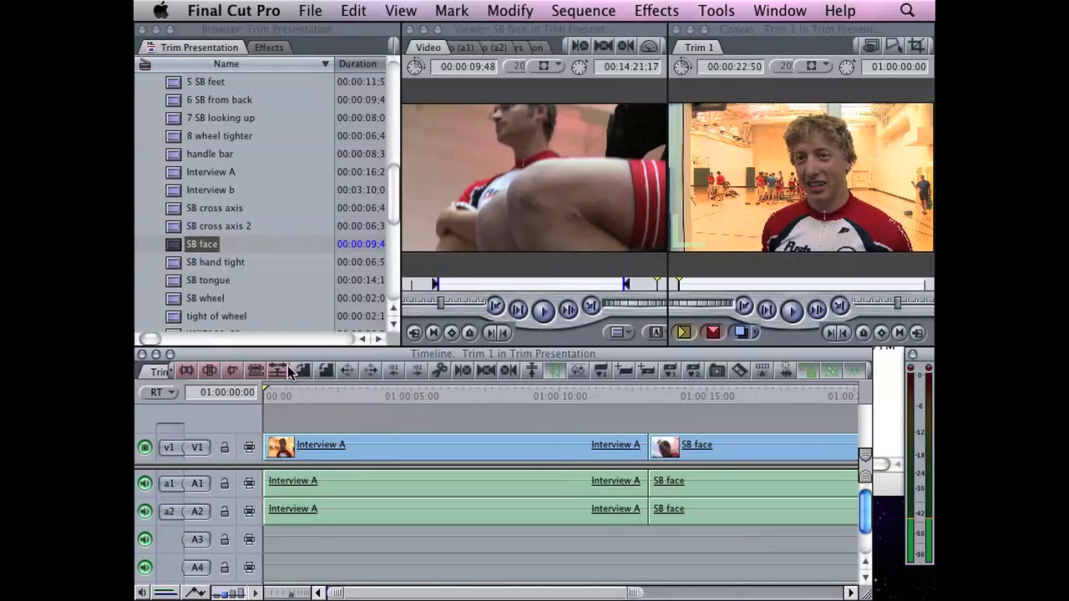
mouse_move(392, 371)
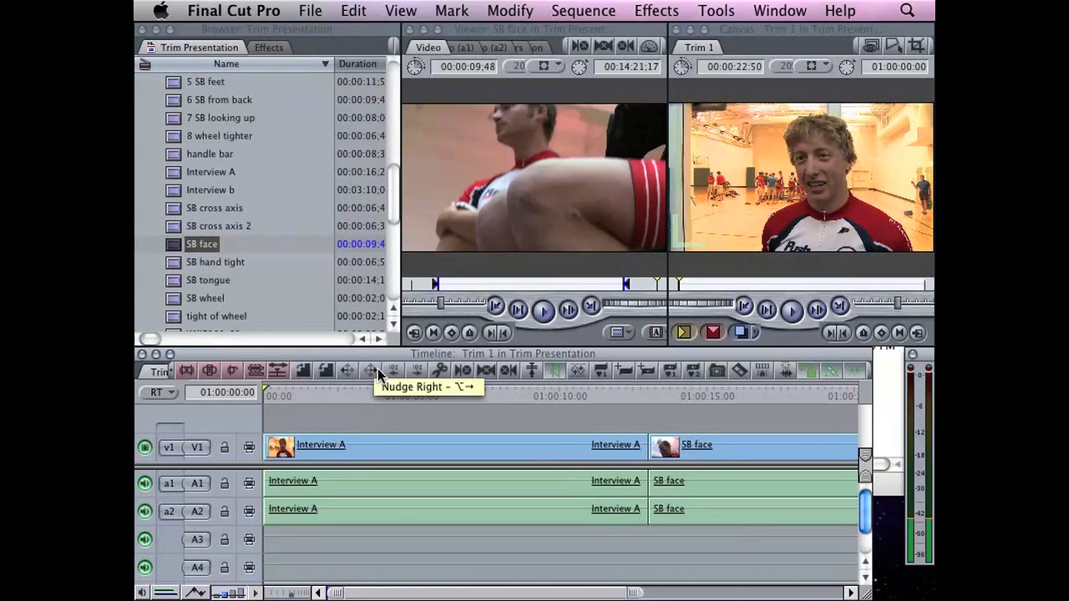
mouse_move(386, 375)
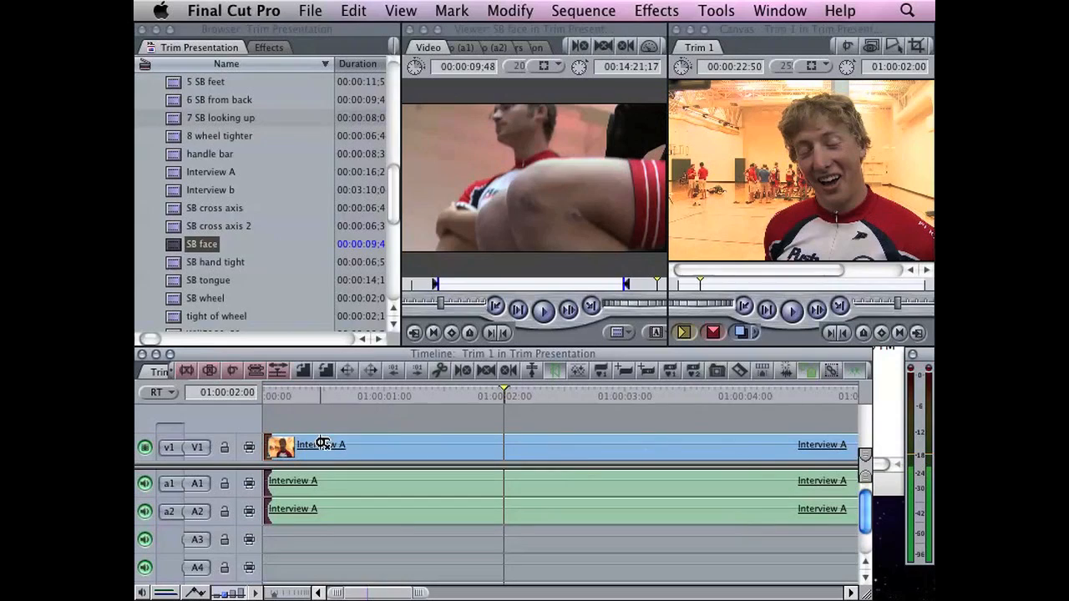
mouse_move(504, 444)
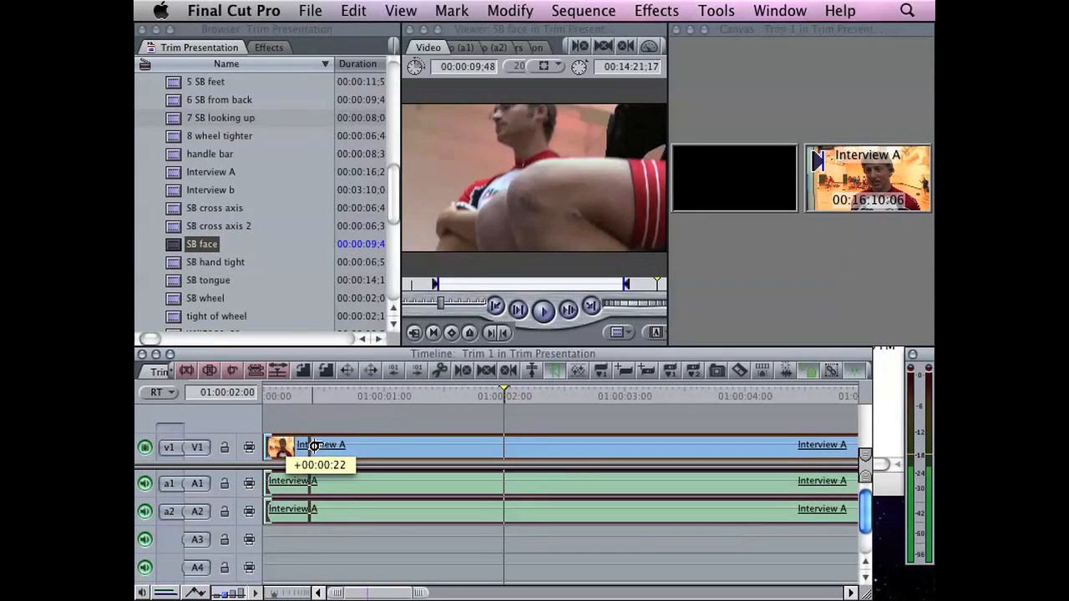
Ripple-trim Interview A's in point about +1:42 later, settling just under two seconds.
left_click_drag(314, 445, 414, 444)
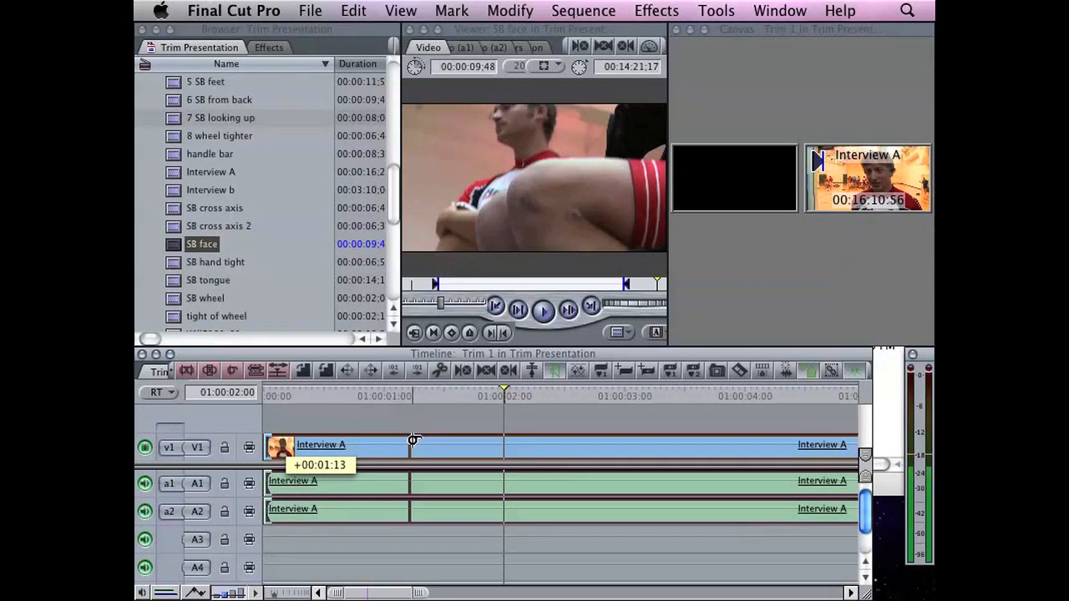
left_click_drag(409, 443, 478, 442)
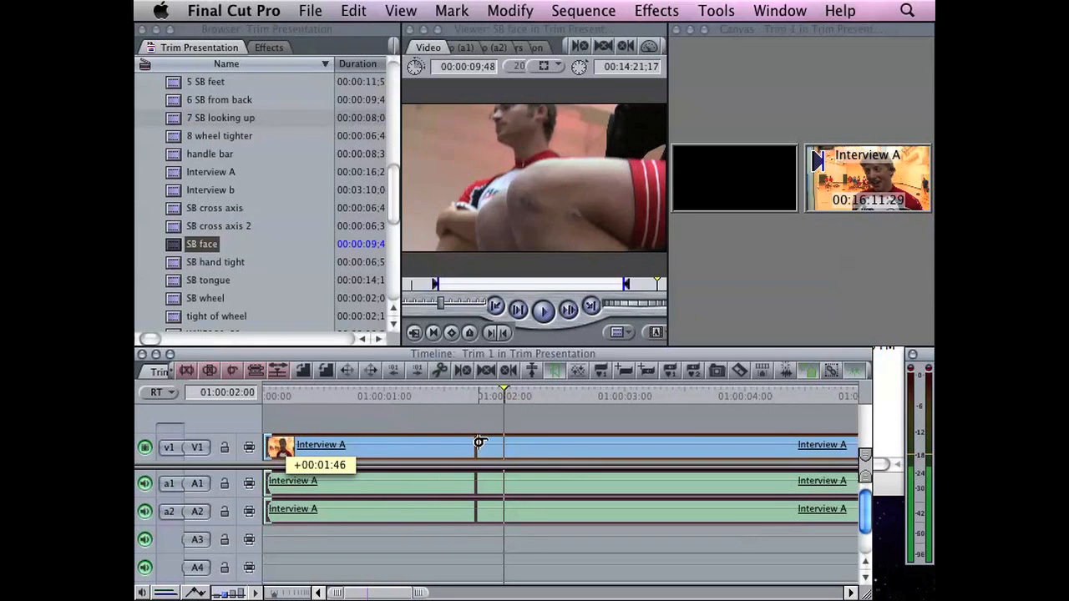
left_click_drag(478, 445, 505, 444)
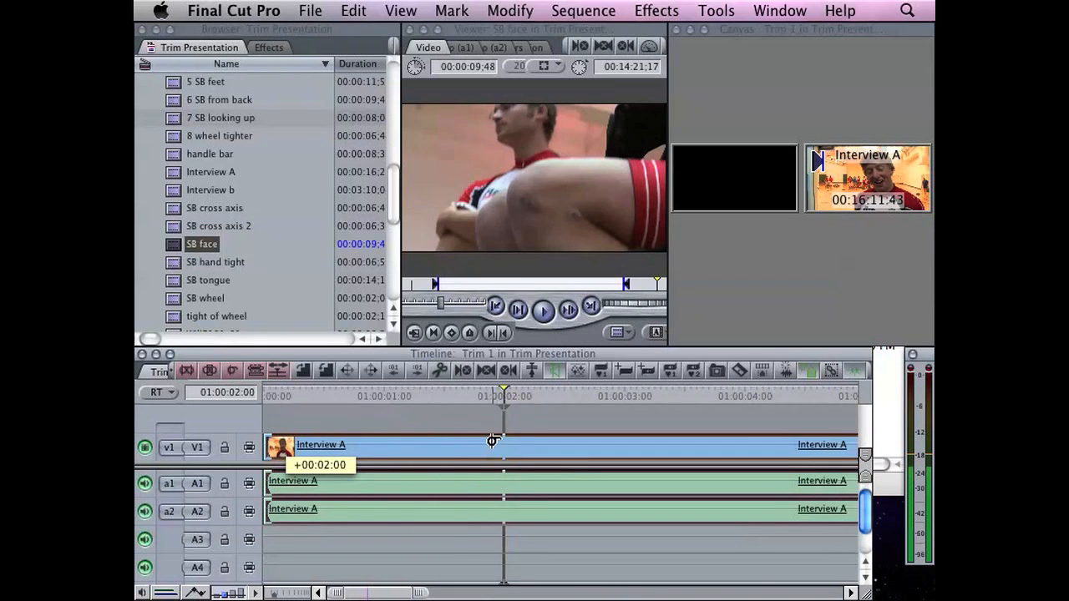
left_click_drag(491, 441, 488, 441)
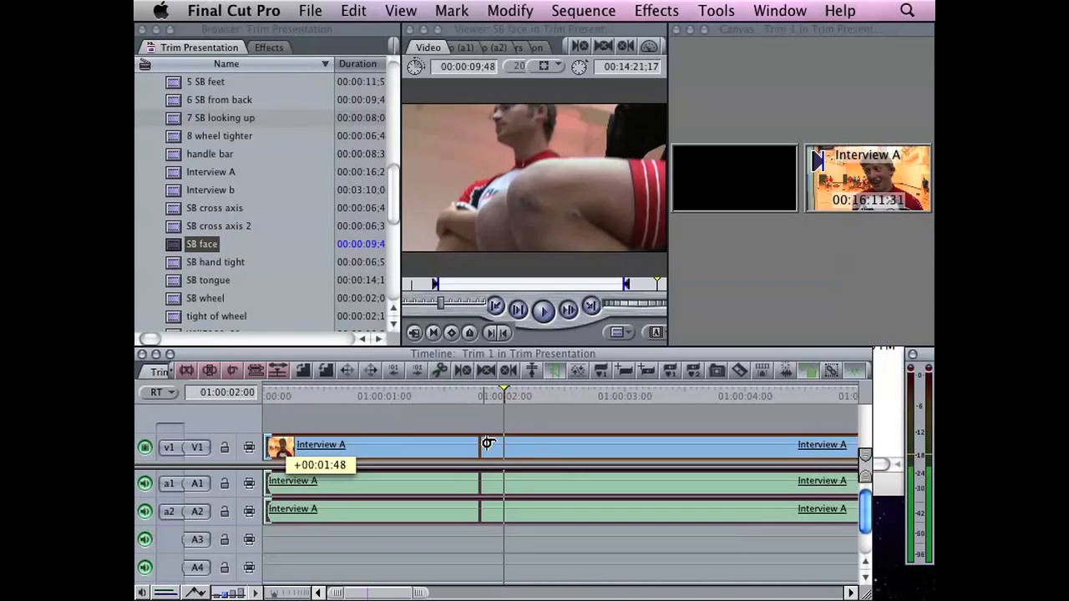
left_click_drag(487, 448, 481, 448)
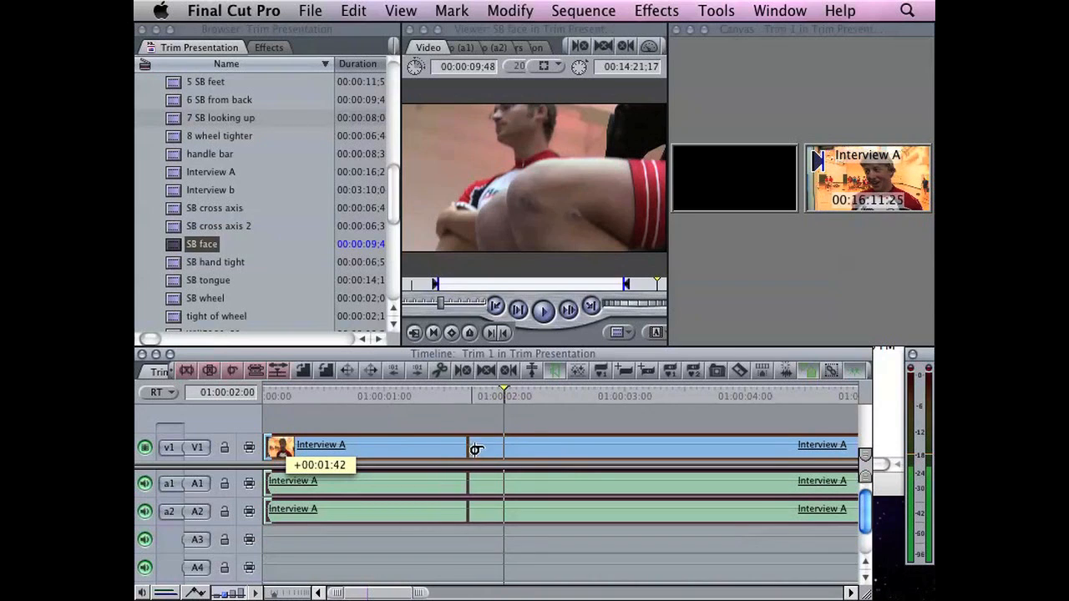
left_click_drag(476, 453, 504, 453)
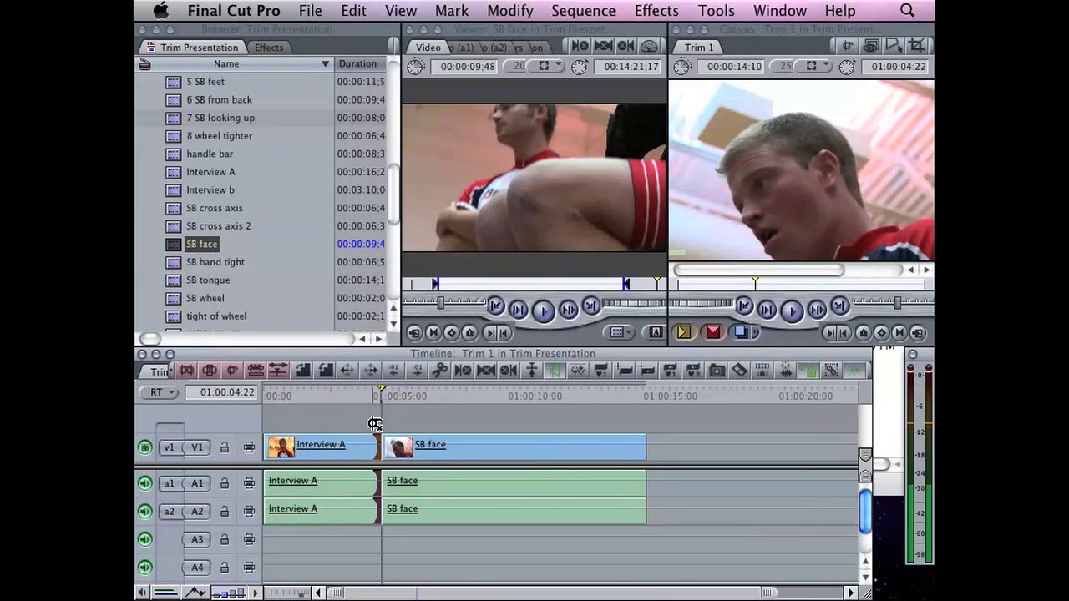
mouse_move(326, 346)
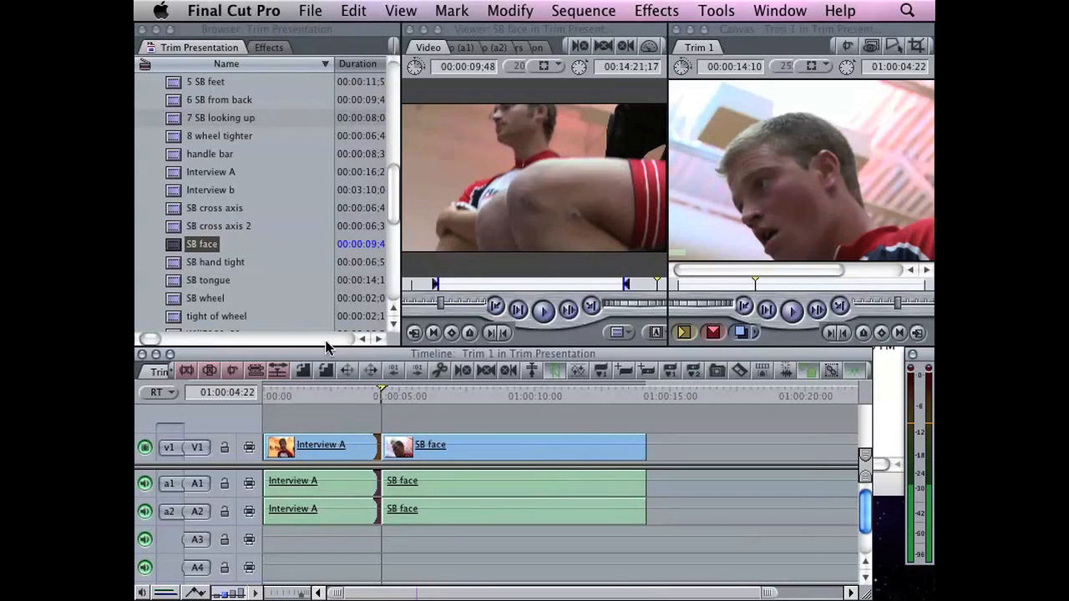